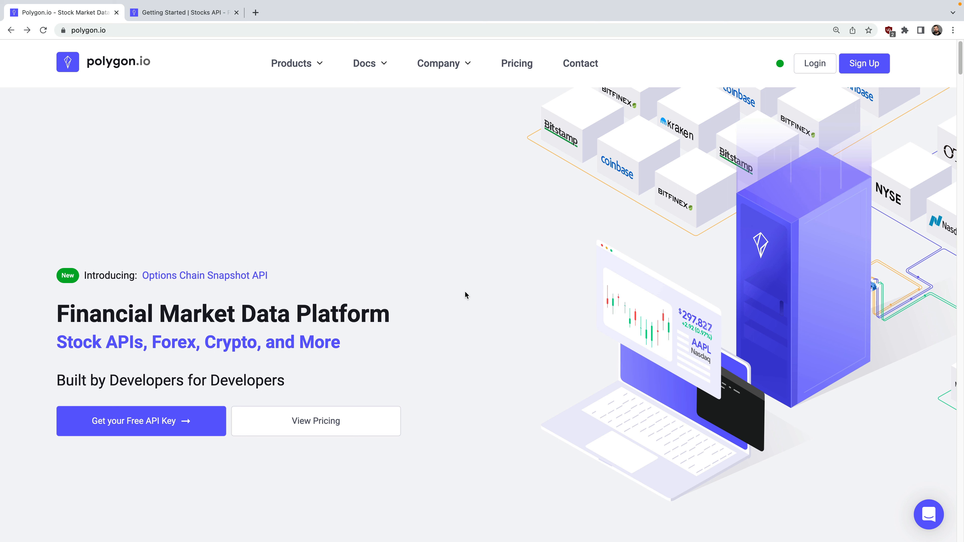
mouse_move(227, 54)
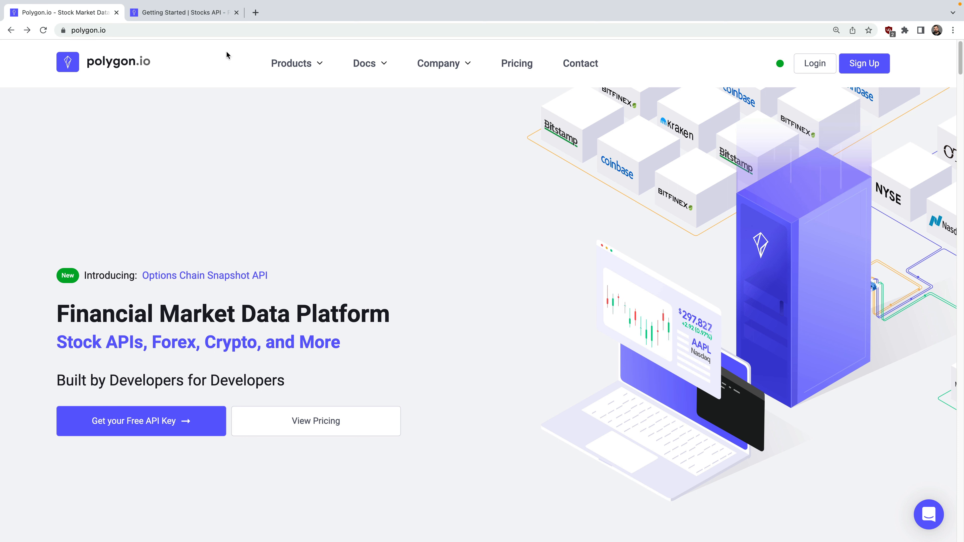
Step: Reach the Stocks WebSocket API getting-started guide from the Stocks API docs sidebar
left_click(183, 12)
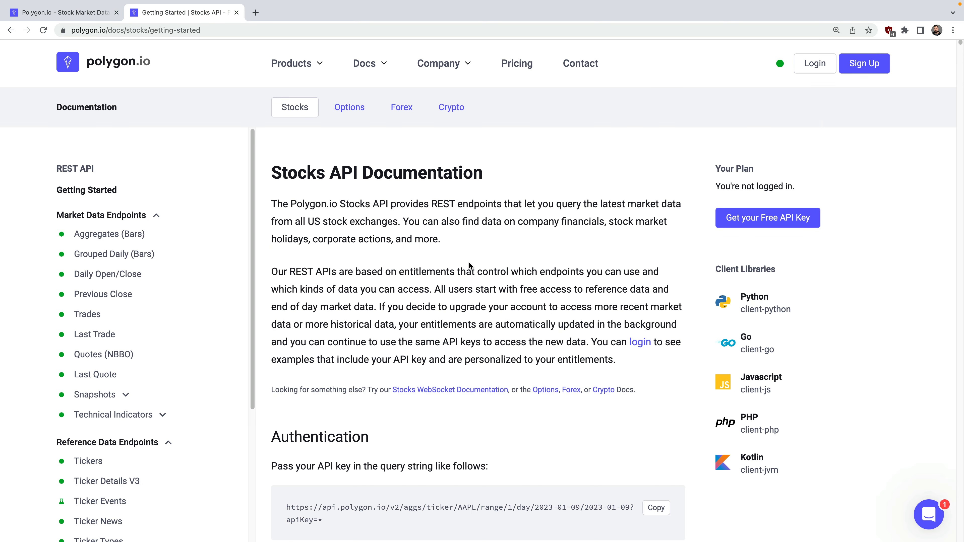
mouse_move(418, 263)
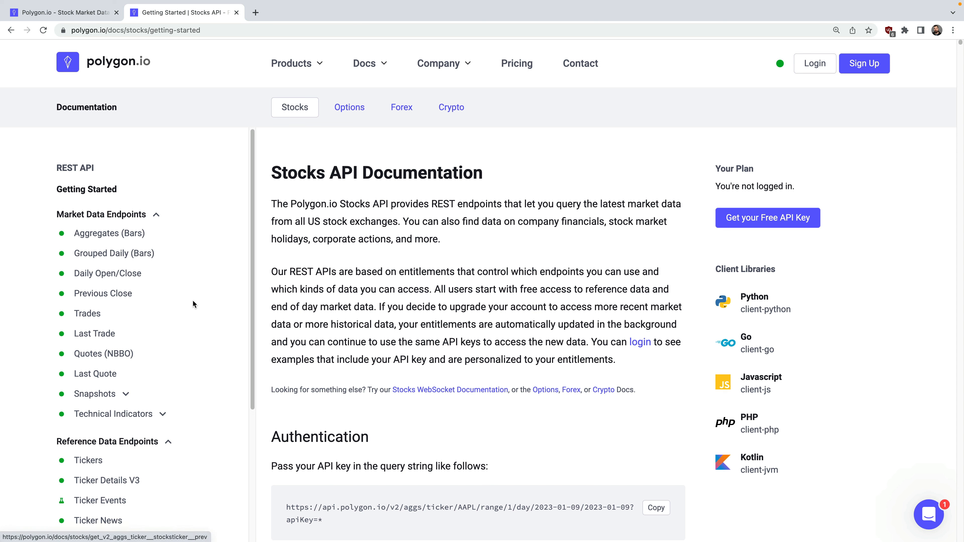
scroll("down", 3)
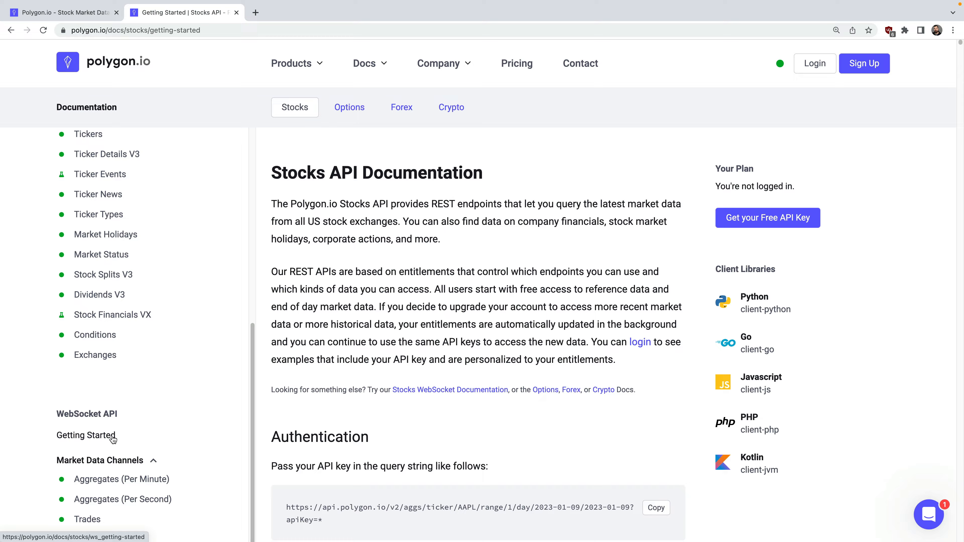
left_click(86, 435)
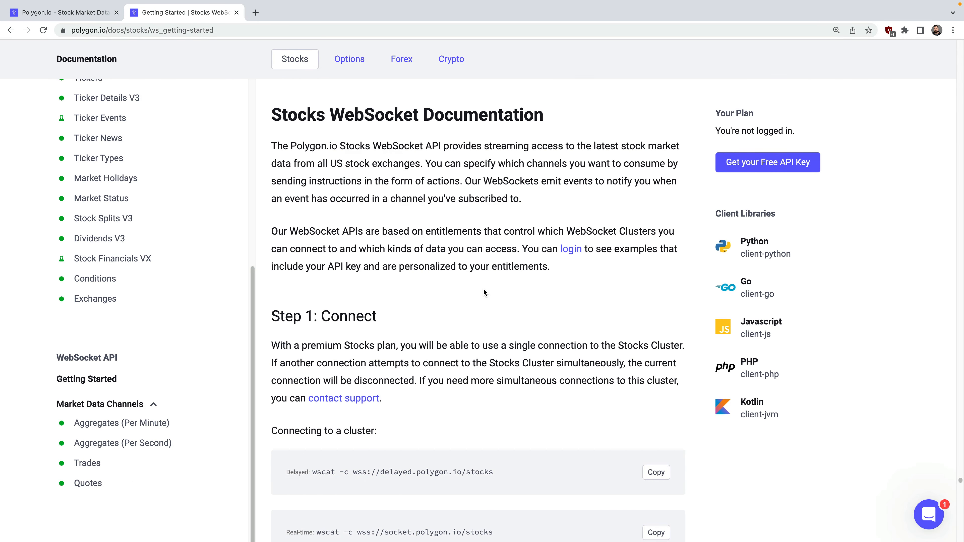
mouse_move(490, 299)
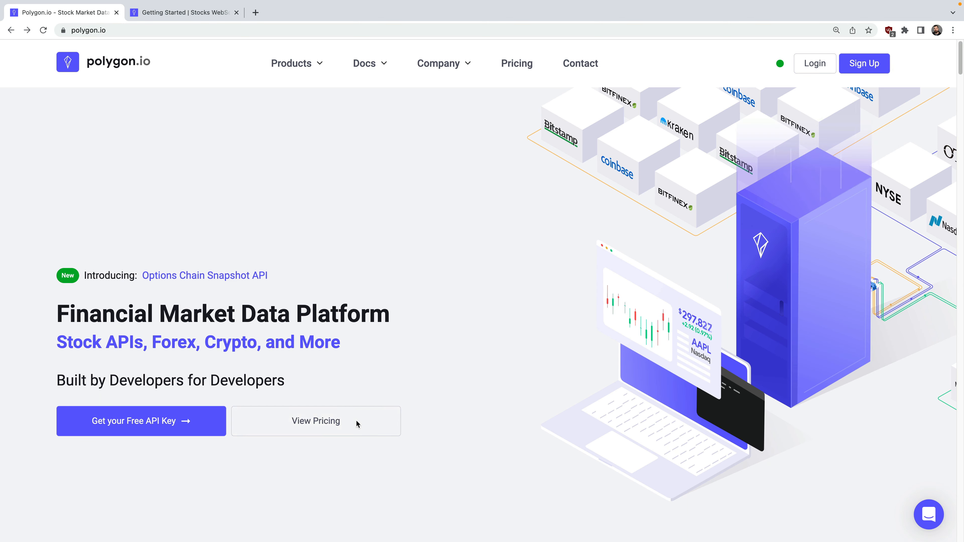
Step: View the individual Stocks pricing plans and highlight the Developer and Advanced feature lists
left_click(316, 421)
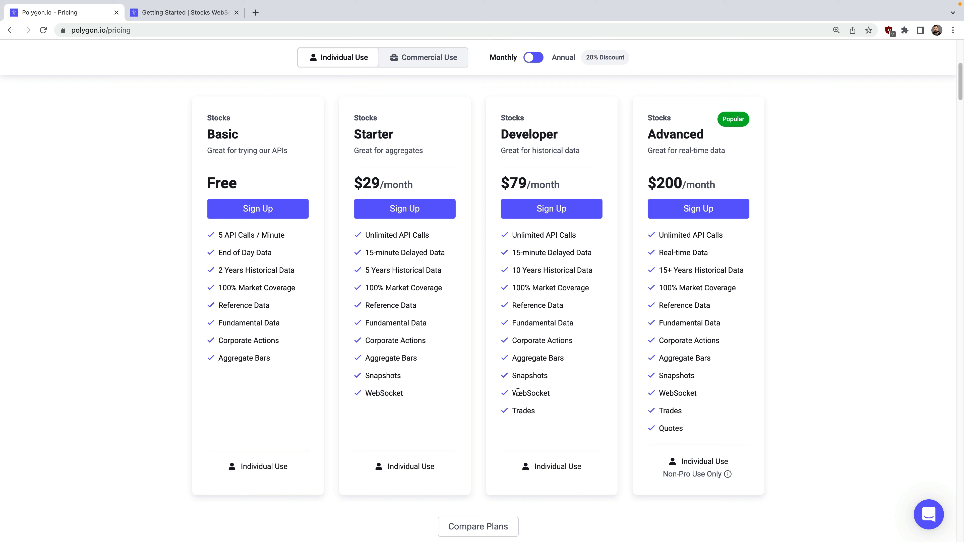
left_click_drag(512, 393, 535, 411)
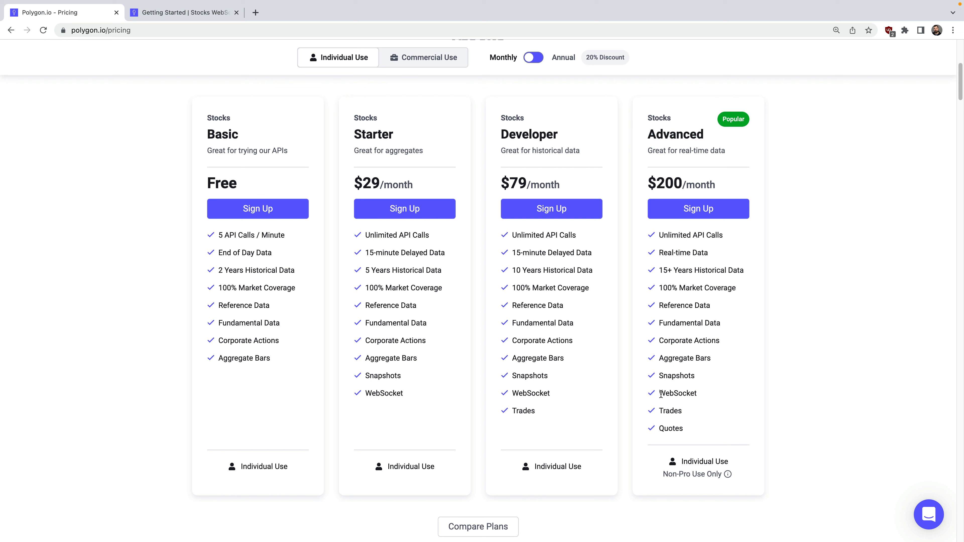
left_click_drag(659, 393, 684, 428)
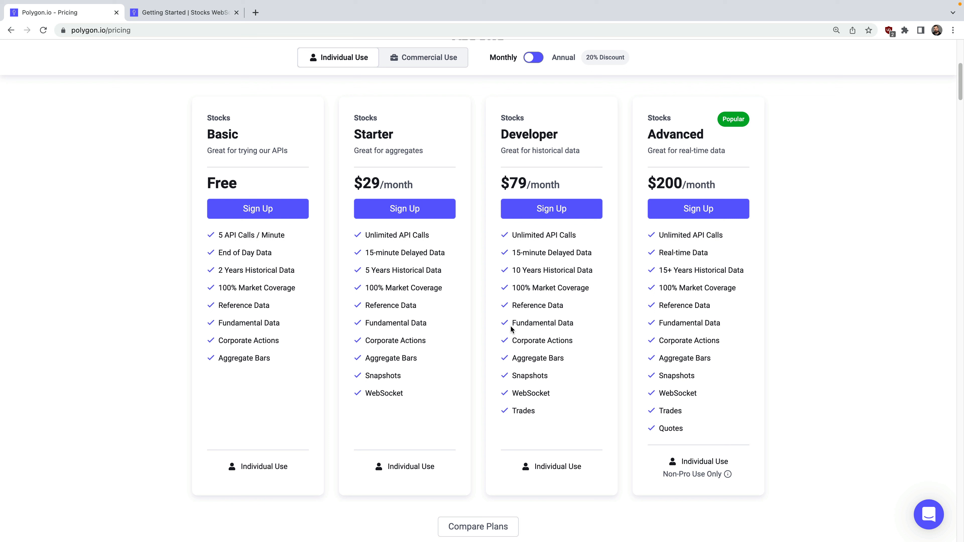
mouse_move(479, 283)
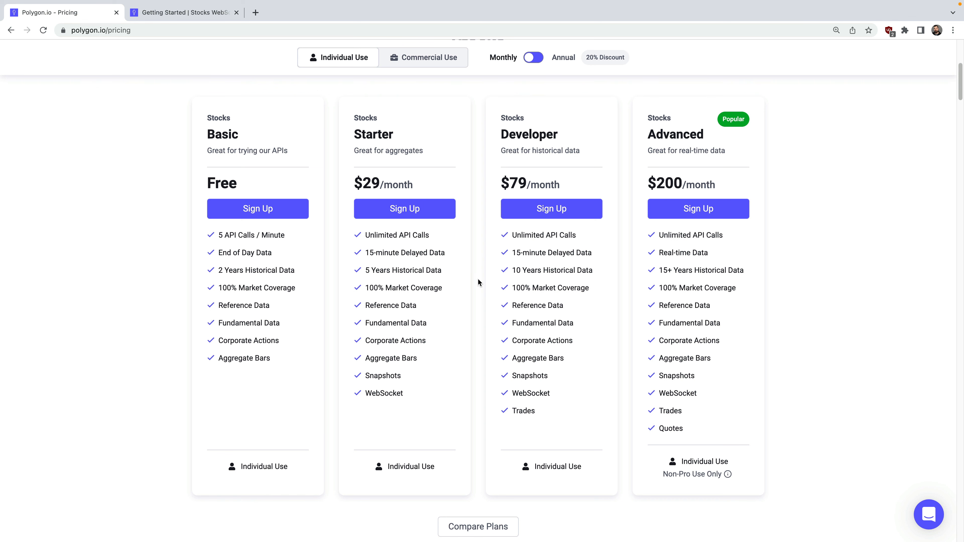
mouse_move(345, 205)
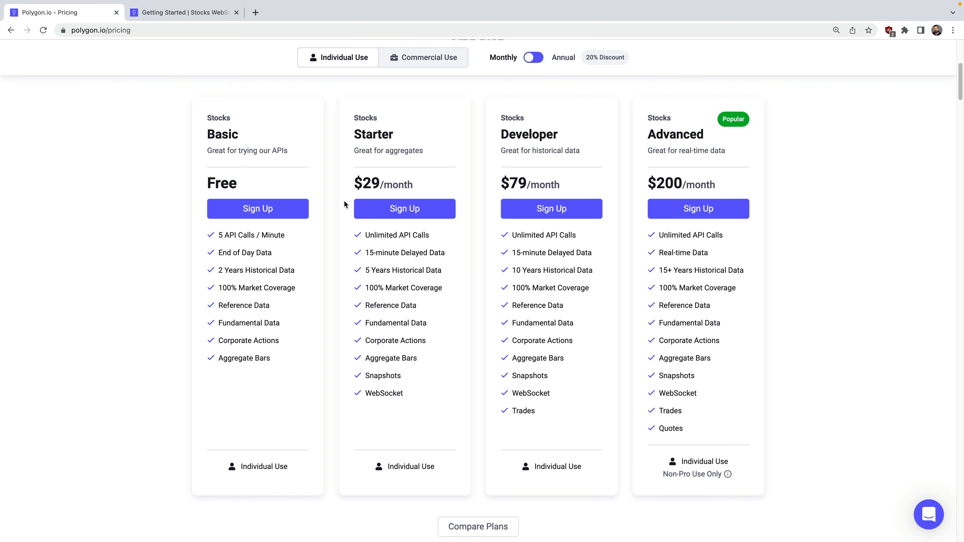
Step: Read the WebSocket docs through connect, authenticate, subscribe and usage to Aggregates (Per Minute)
left_click(182, 12)
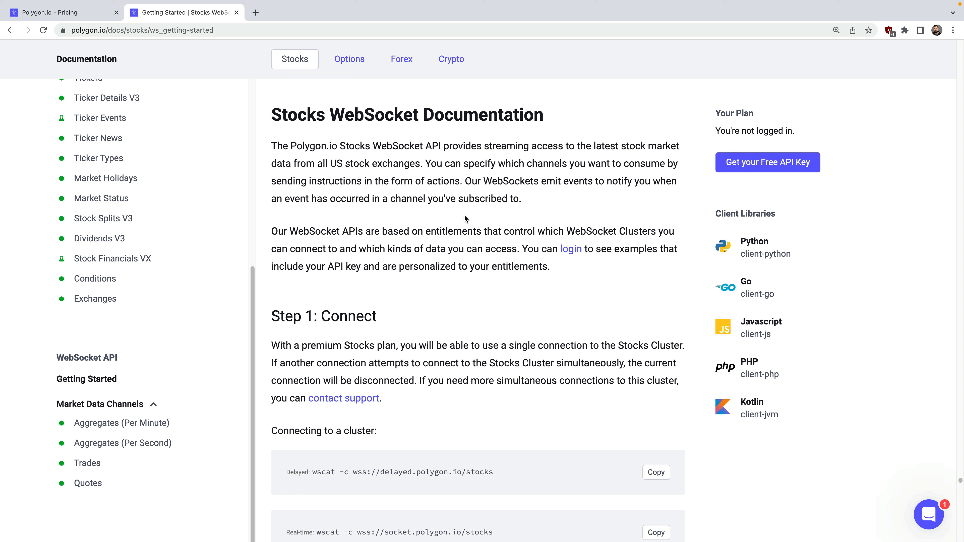
scroll("down", 3)
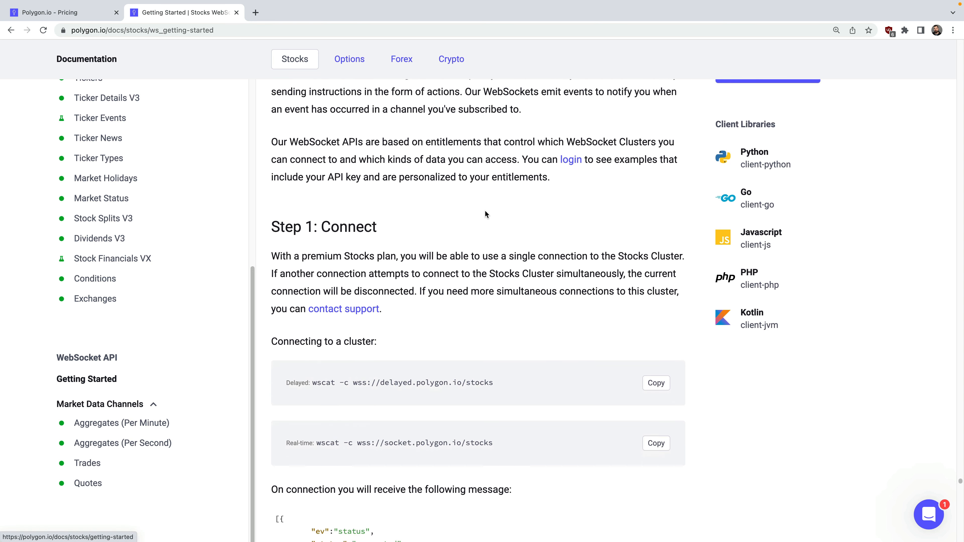
scroll("down", 3)
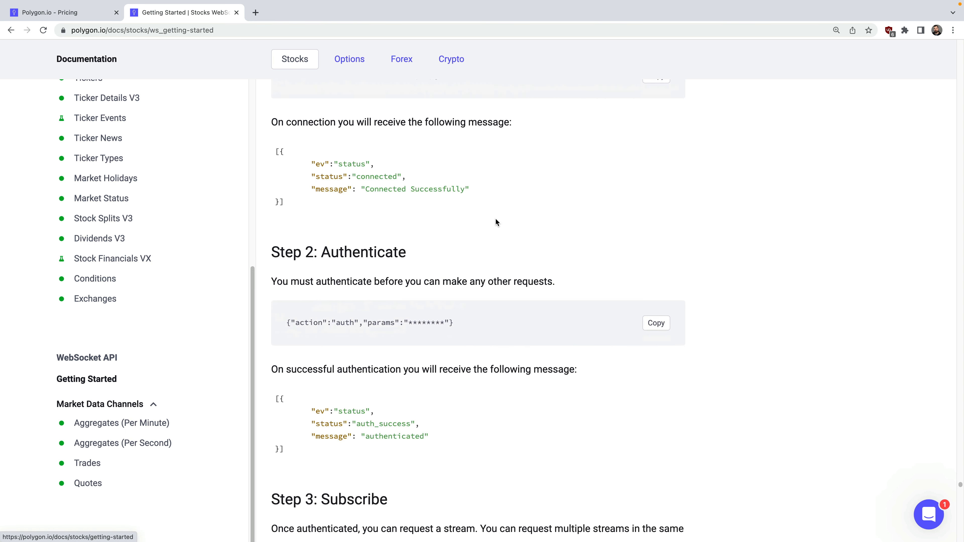
scroll("down", 3)
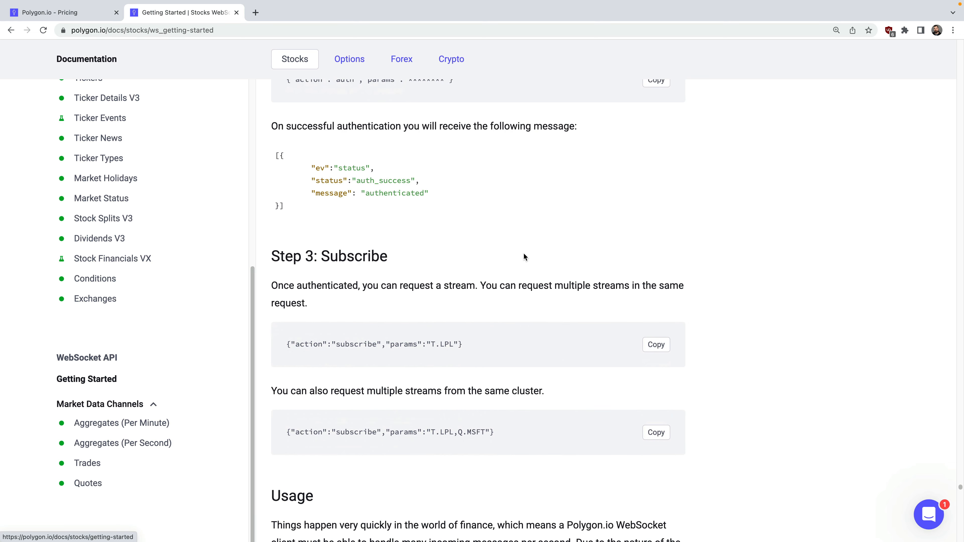
scroll("down", 3)
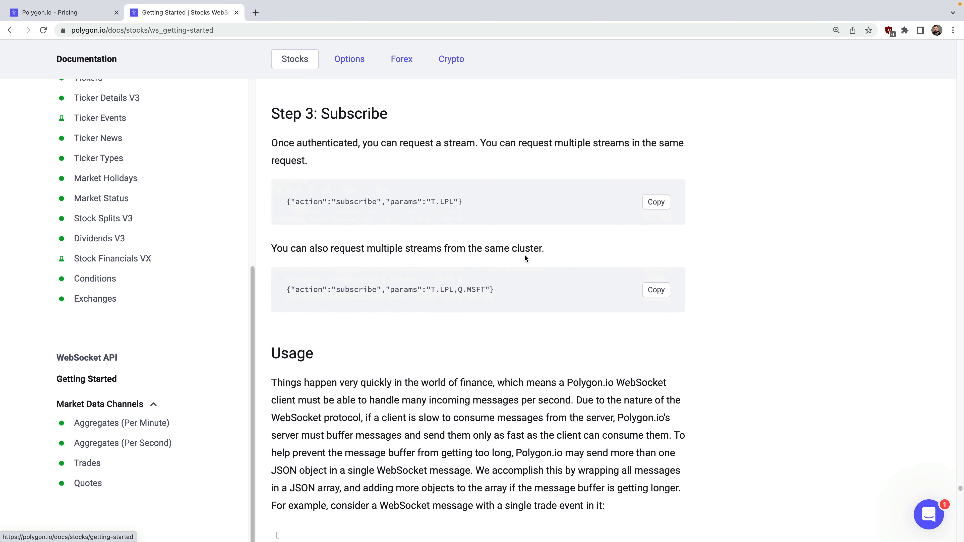
scroll("down", 3)
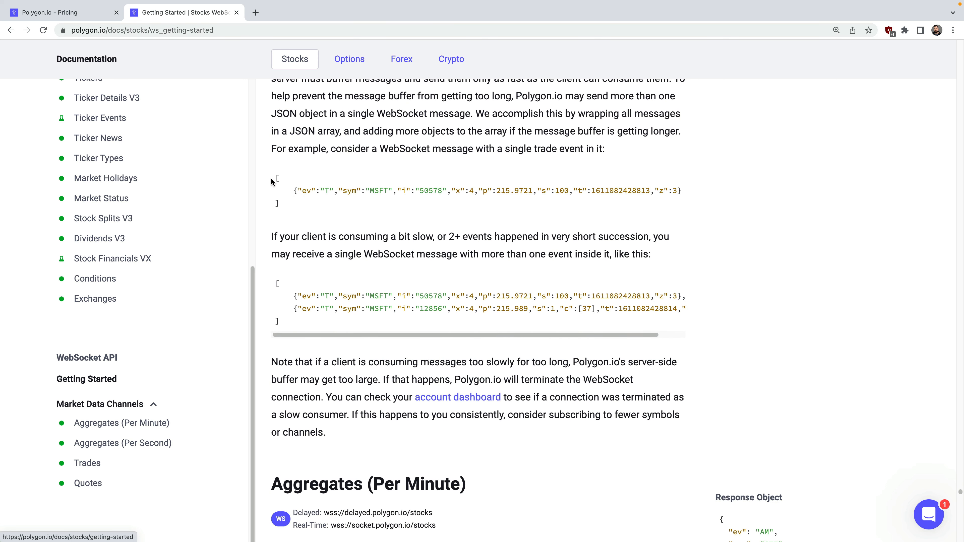
left_click_drag(280, 283, 299, 313)
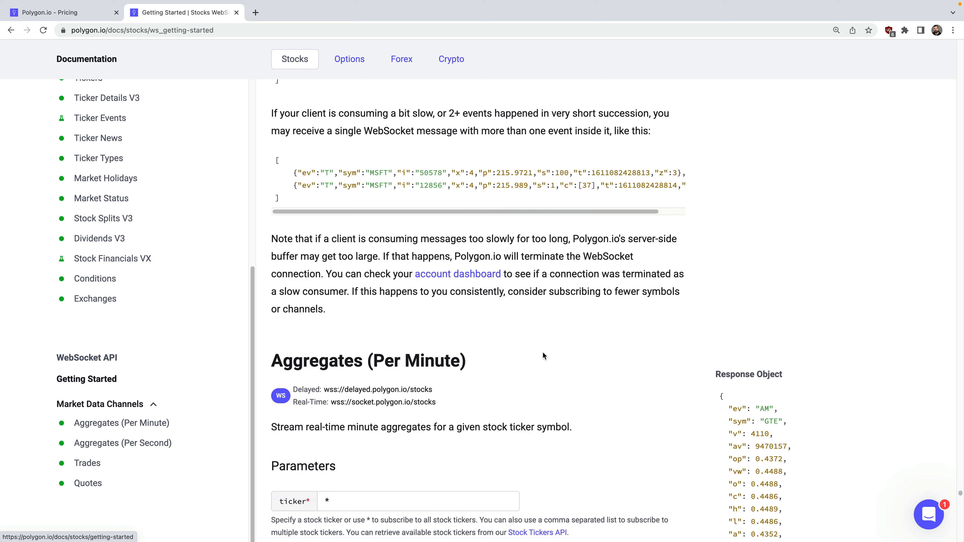
Step: Review the Aggregates (Per Minute), Trades and Quotes channel docs under Market Data Channels
left_click(121, 423)
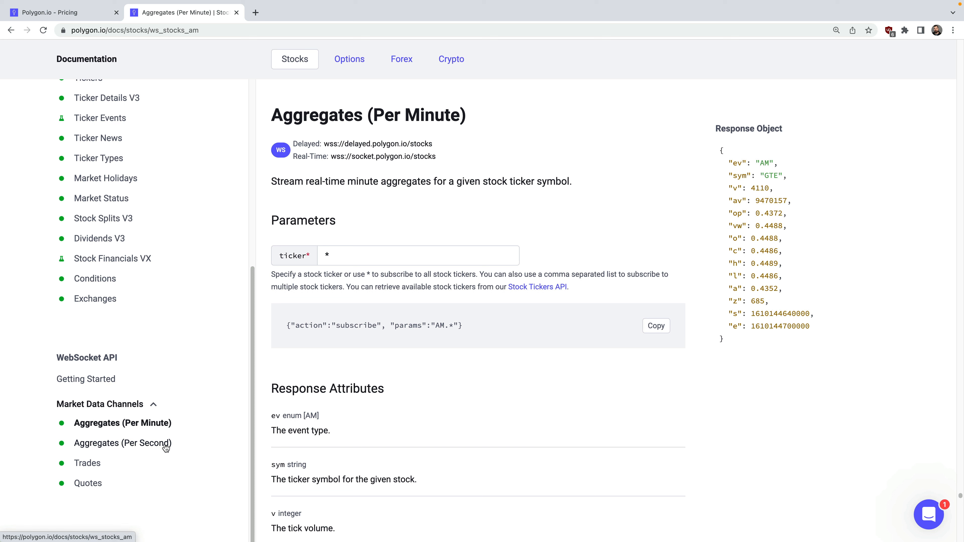
mouse_move(161, 446)
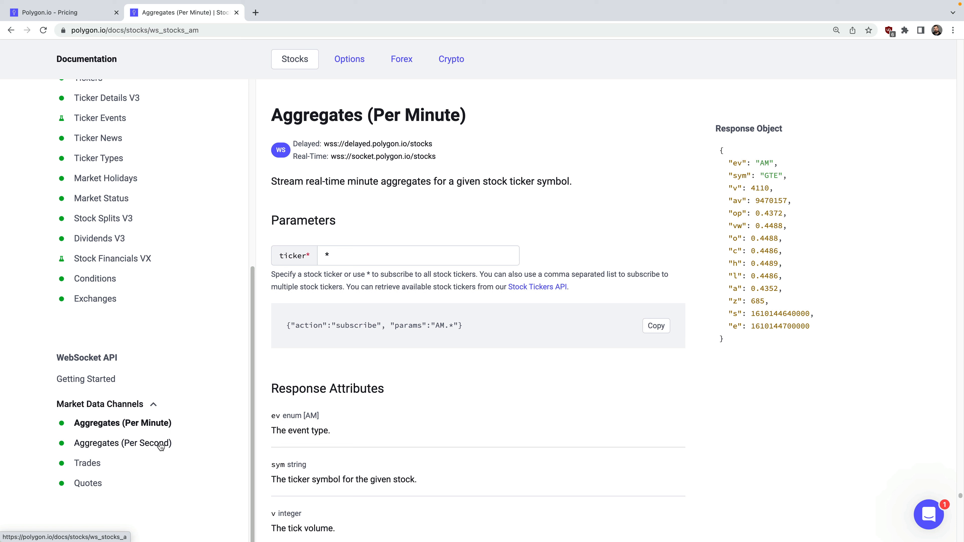
mouse_move(472, 403)
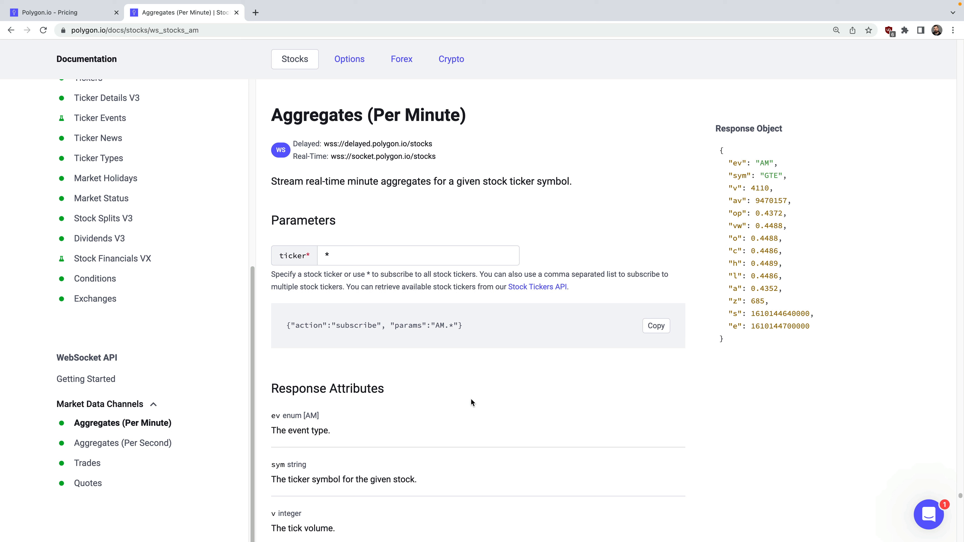
mouse_move(452, 409)
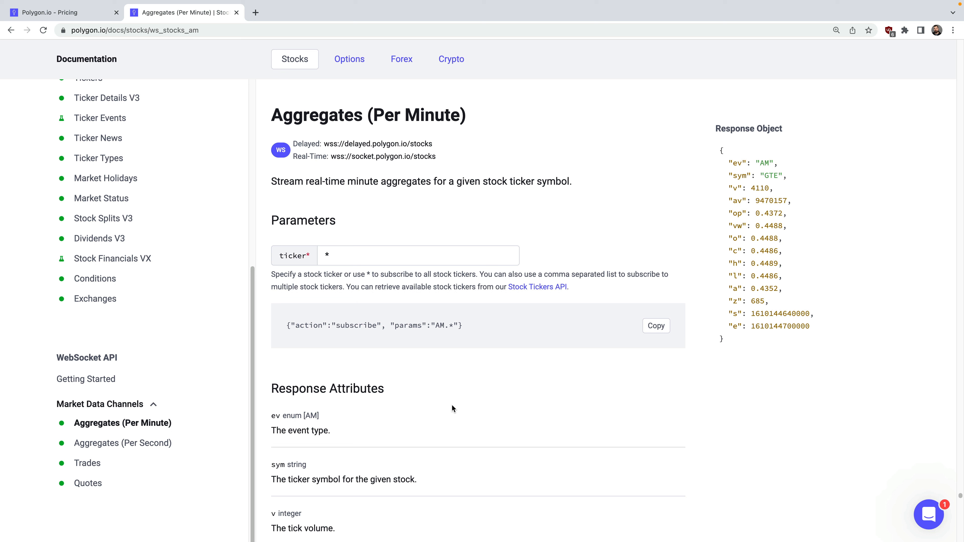
mouse_move(458, 407)
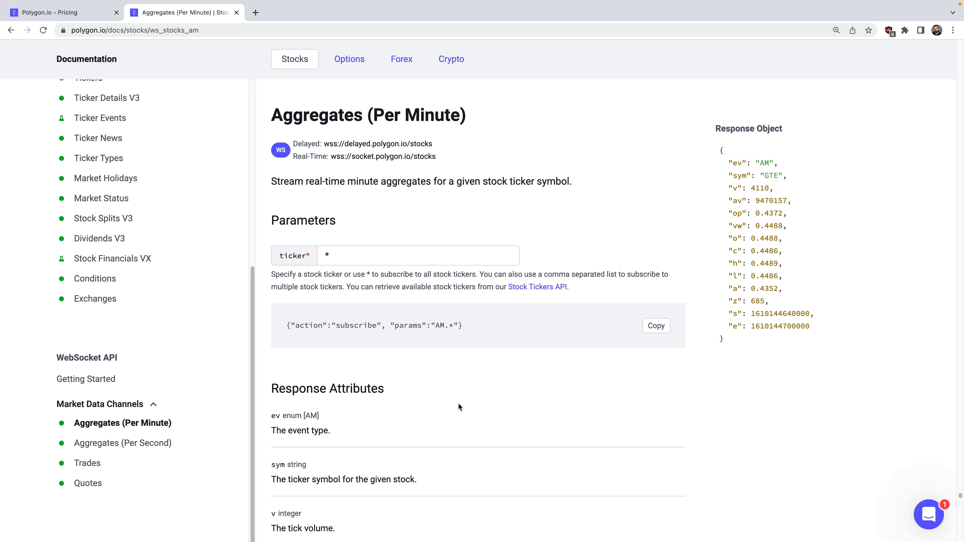
double_click(443, 325)
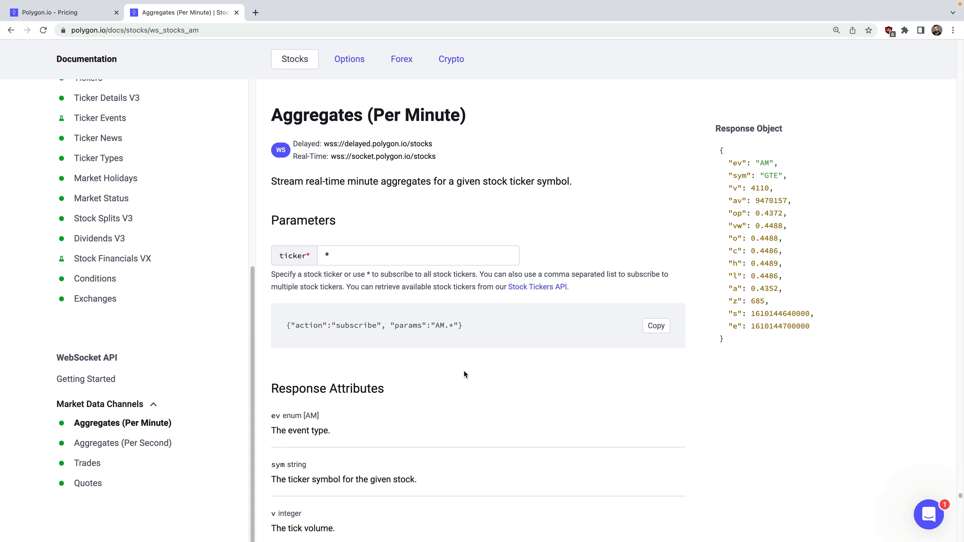
mouse_move(88, 463)
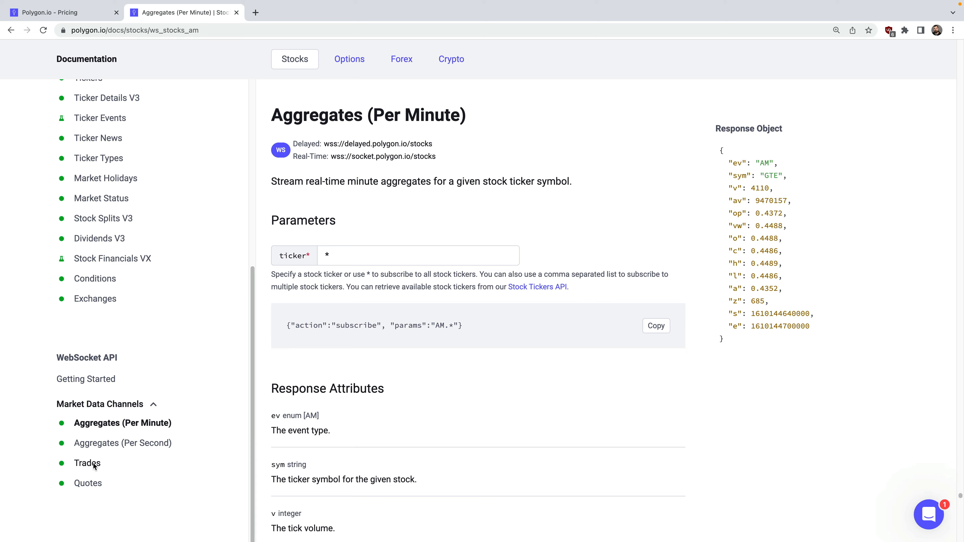
left_click(88, 462)
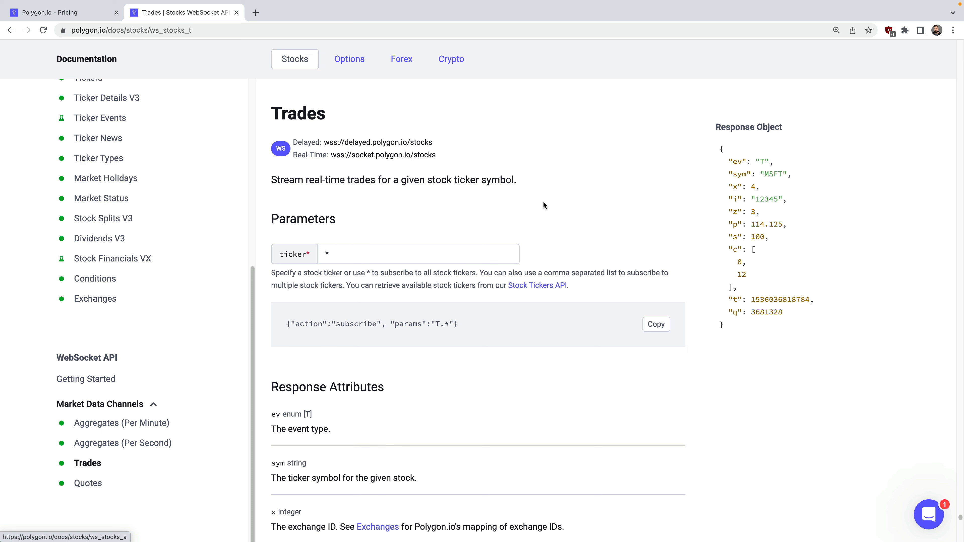
left_click(88, 483)
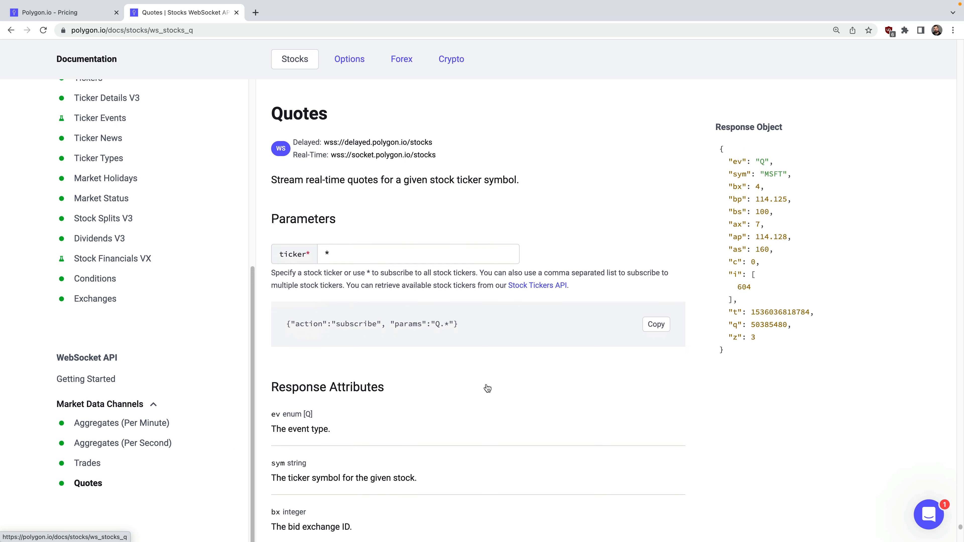
left_click_drag(726, 161, 747, 324)
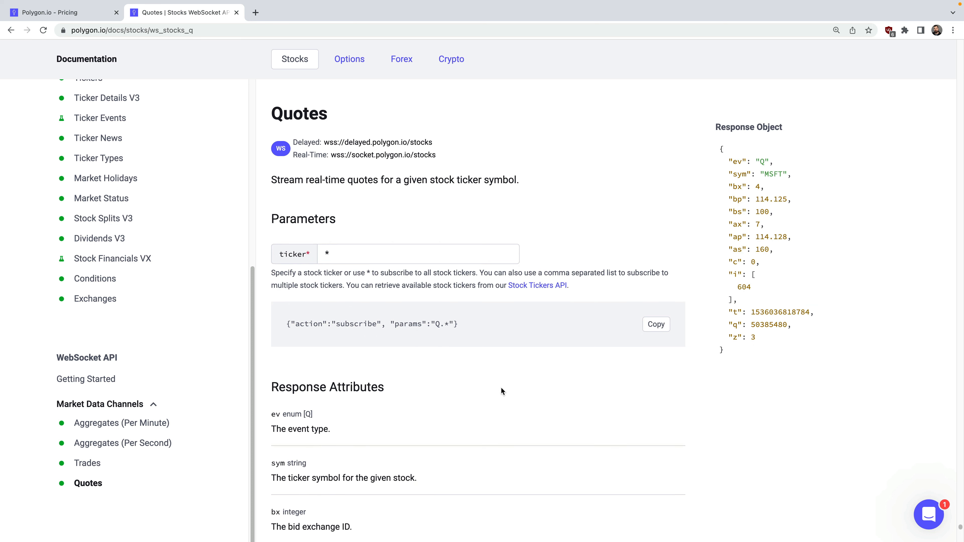
mouse_move(496, 388)
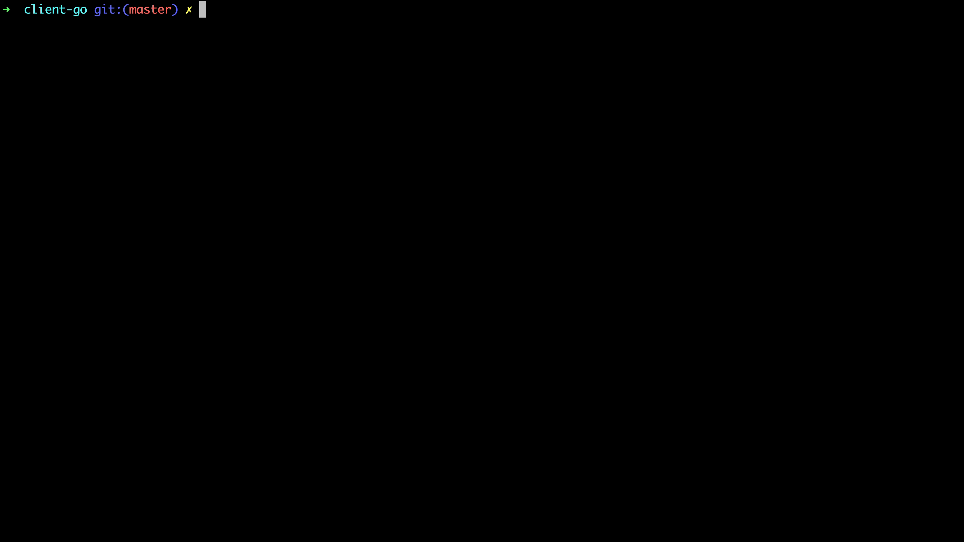
Step: List the client-go repo contents and change into websocket/example/
type("ls")
type("cd")
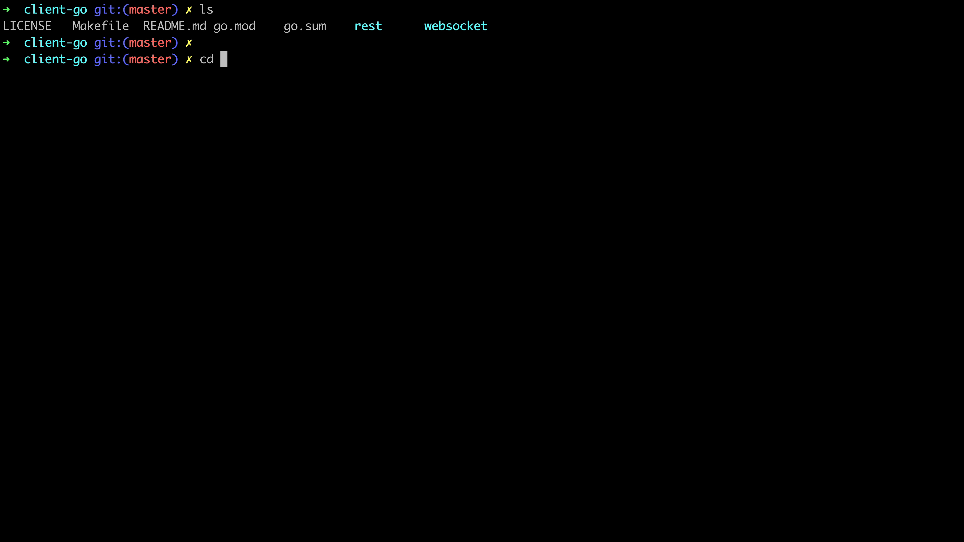
type("websocket/example/")
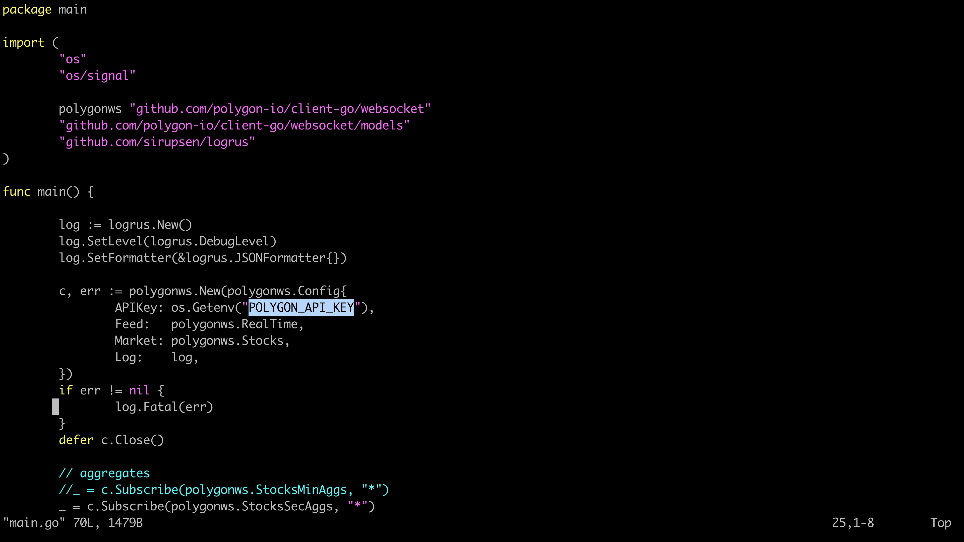
Step: Scroll main.go and highlight the uncommented StocksSecAggs subscription for all tickers
scroll("down", 3)
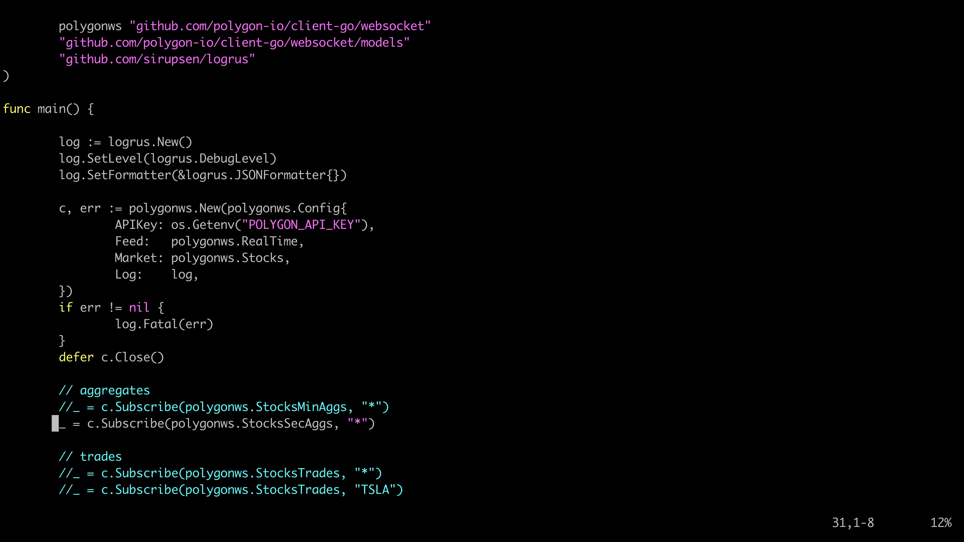
scroll("down", 3)
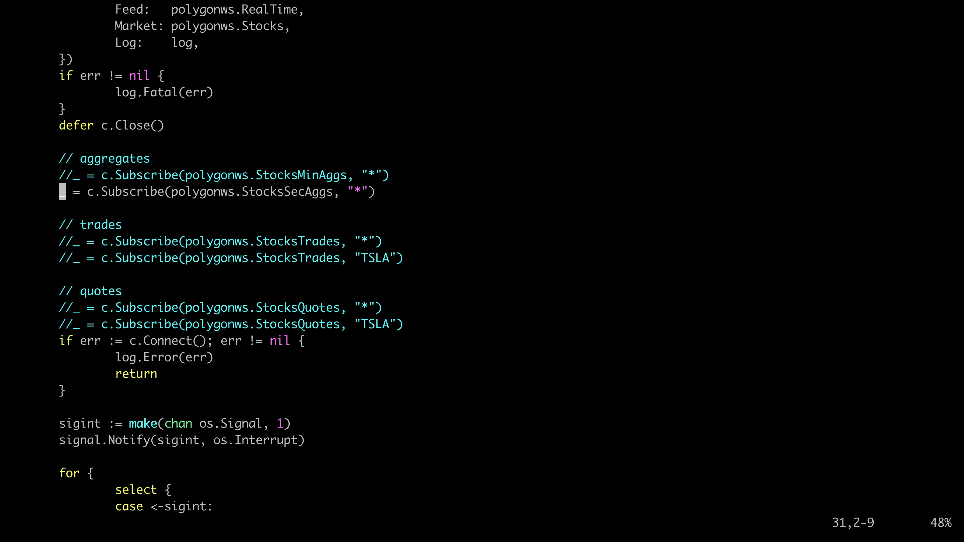
double_click(251, 192)
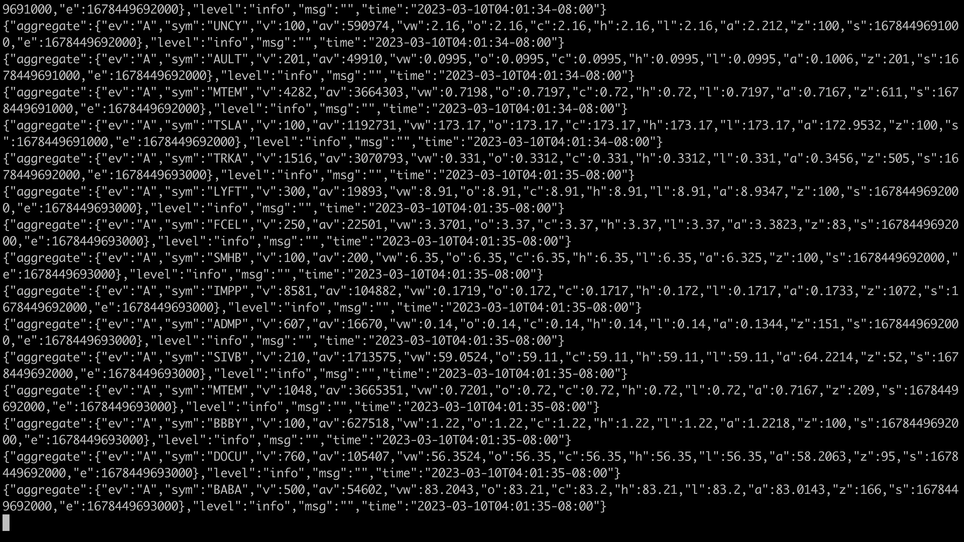
Step: Stop the streaming per-second aggregates program with Ctrl+C
key("ctrl+c")
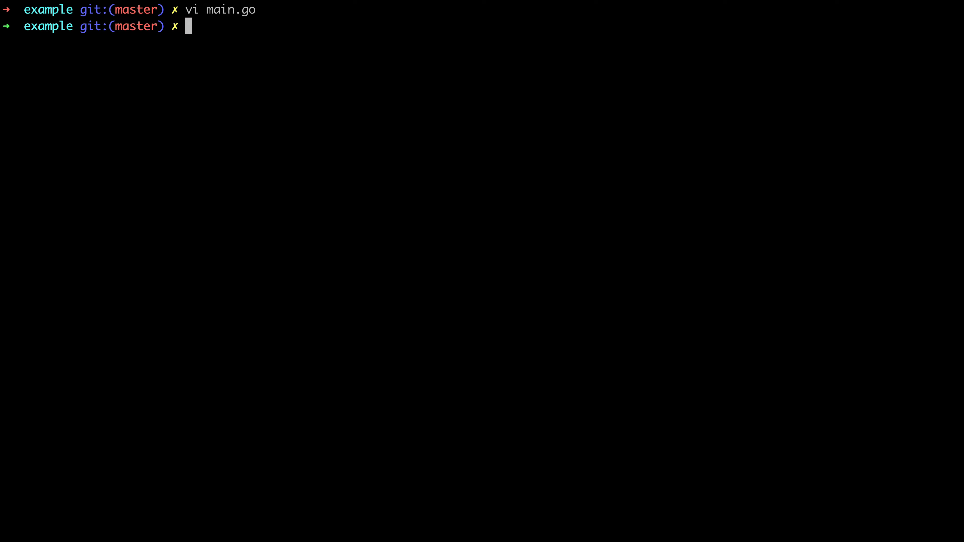
Step: Run go run main.go to stream live stock trades, then stop it with Ctrl+C
type("go run main.go")
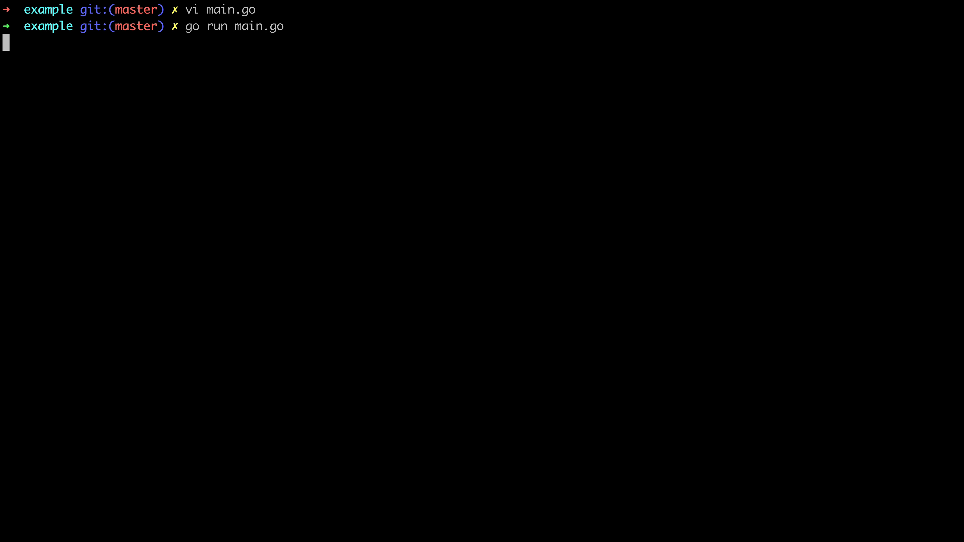
key("Return")
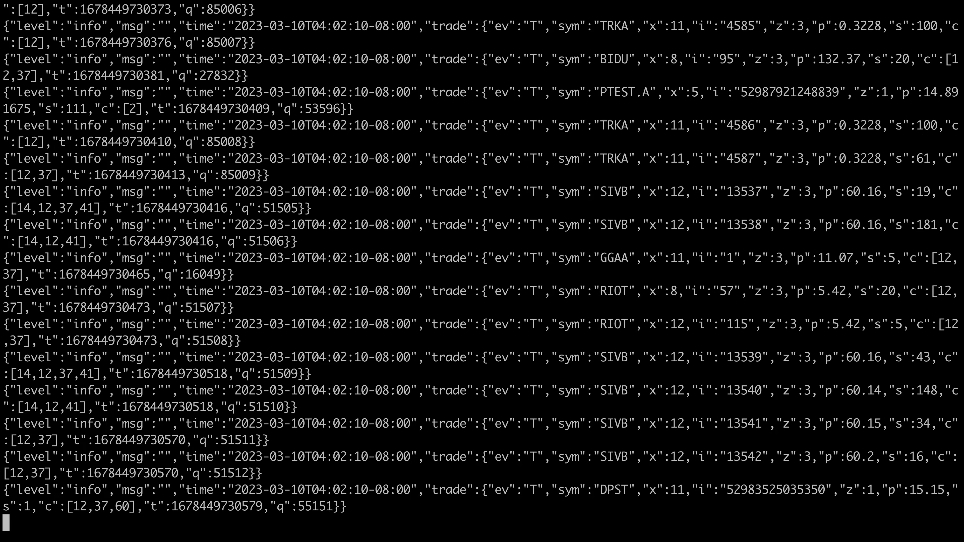
scroll("down", 3)
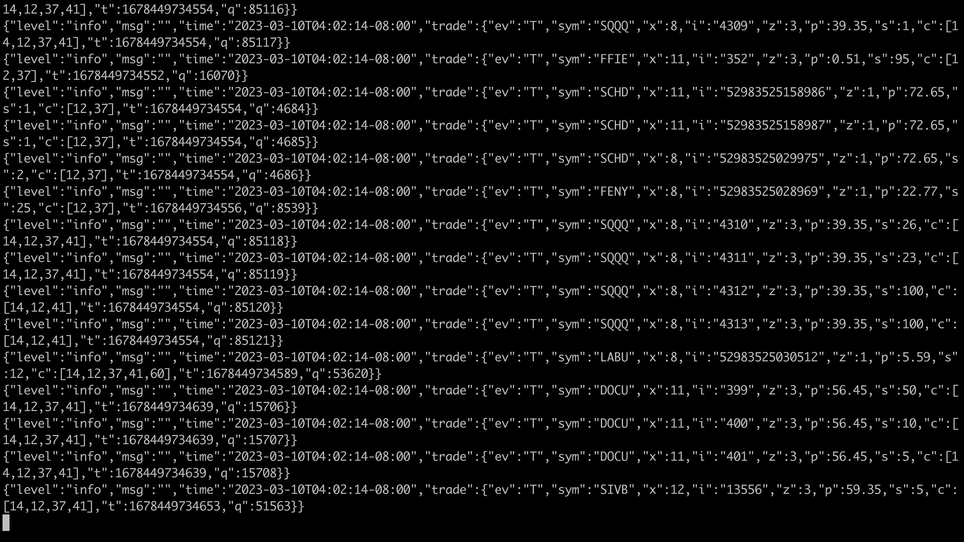
key("ctrl+c")
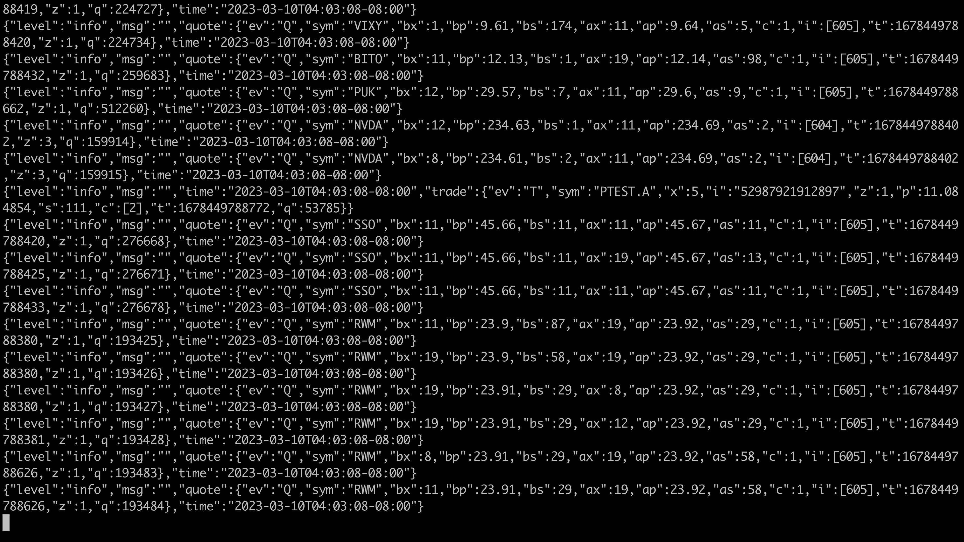
Step: Stop the quotes stream with Ctrl+C so the client's threads close and the prompt returns
key("ctrl+c")
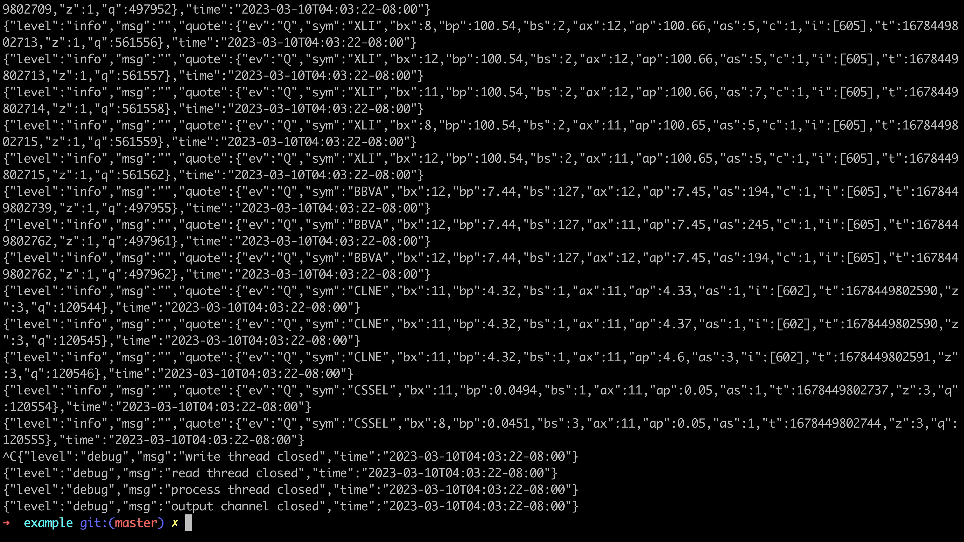